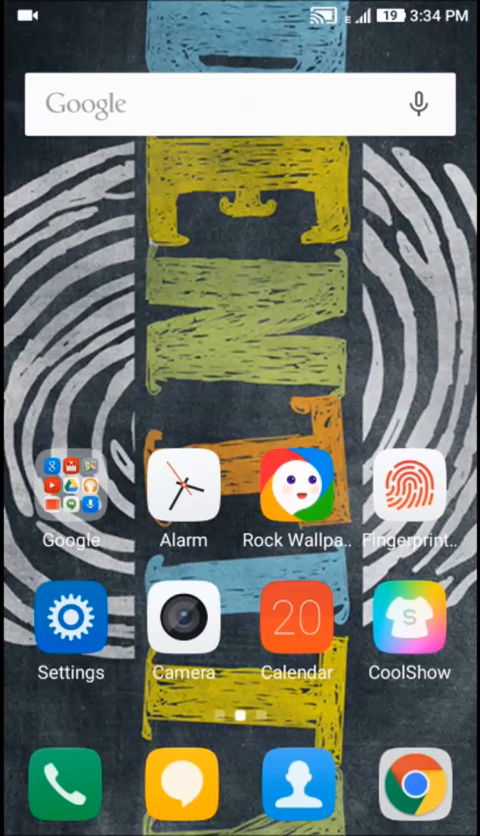
- Launch Settings from the home screen and scroll down the device options
scroll("left", 3)
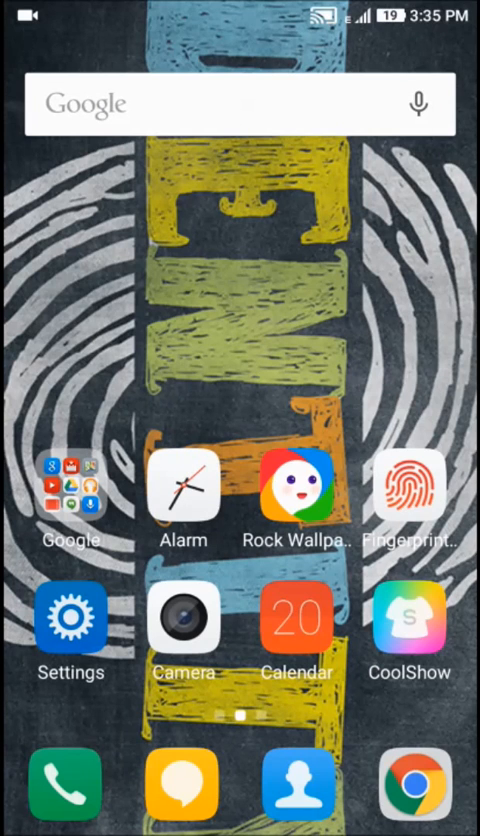
left_click(71, 619)
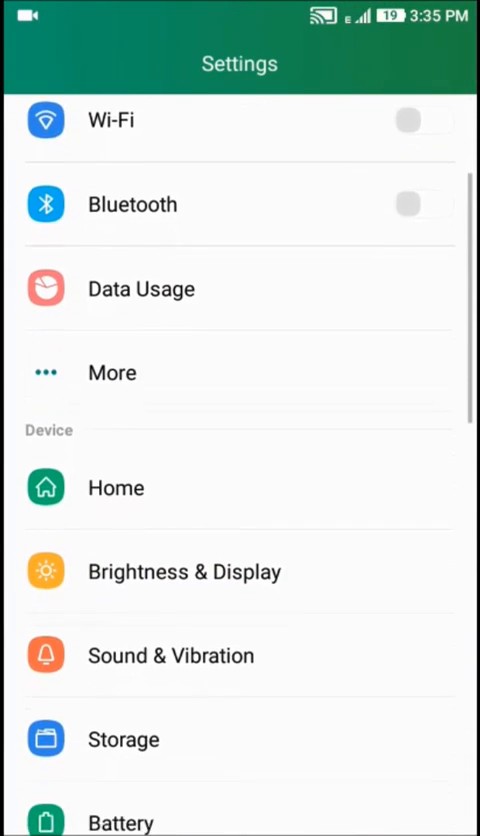
scroll("down", 3)
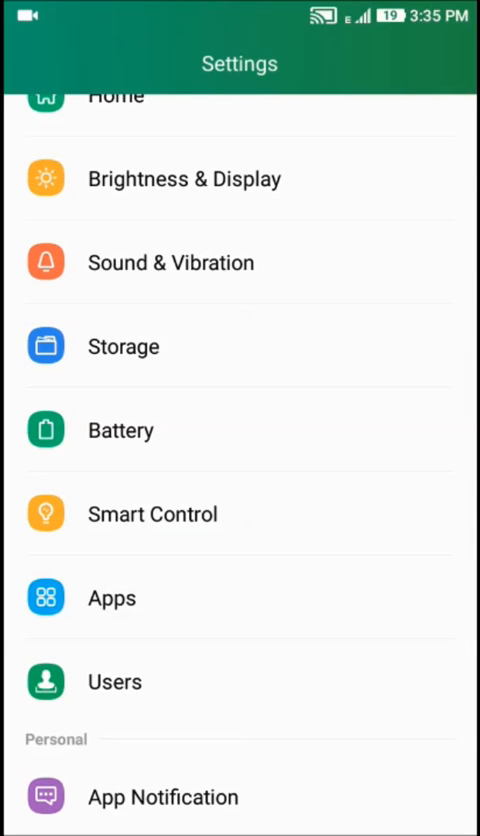
- Open Apps and scroll the Downloaded list to reach eBay's App info
left_click(112, 597)
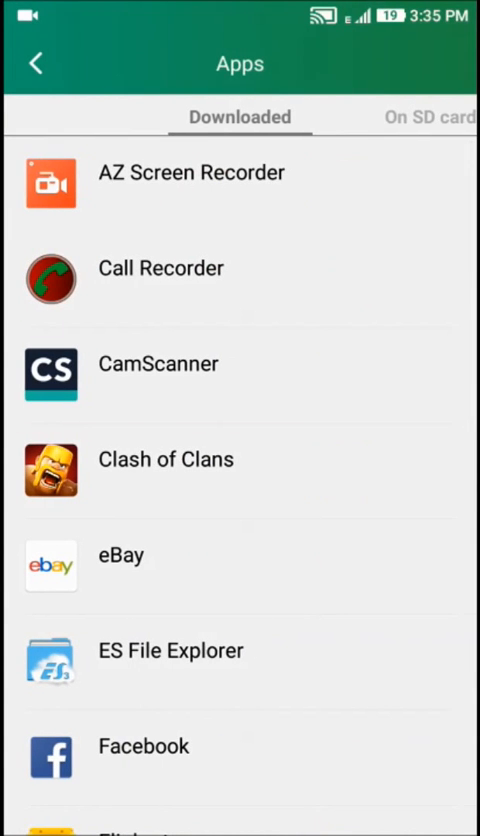
scroll("down", 3)
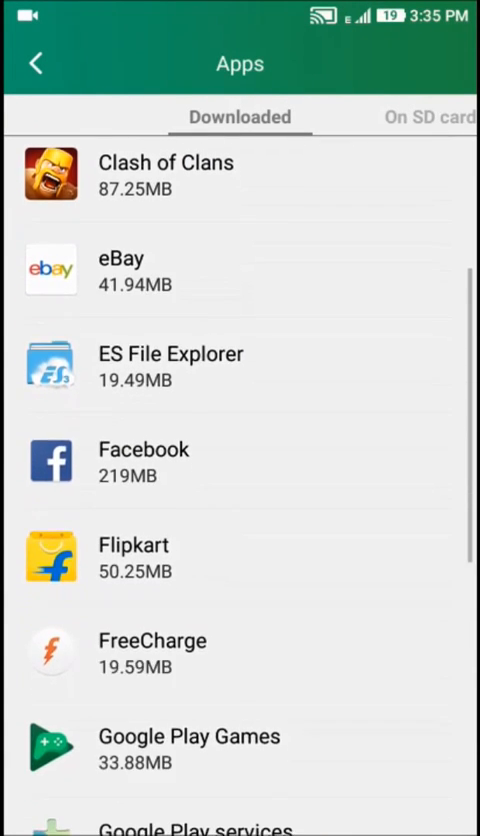
scroll("down", 3)
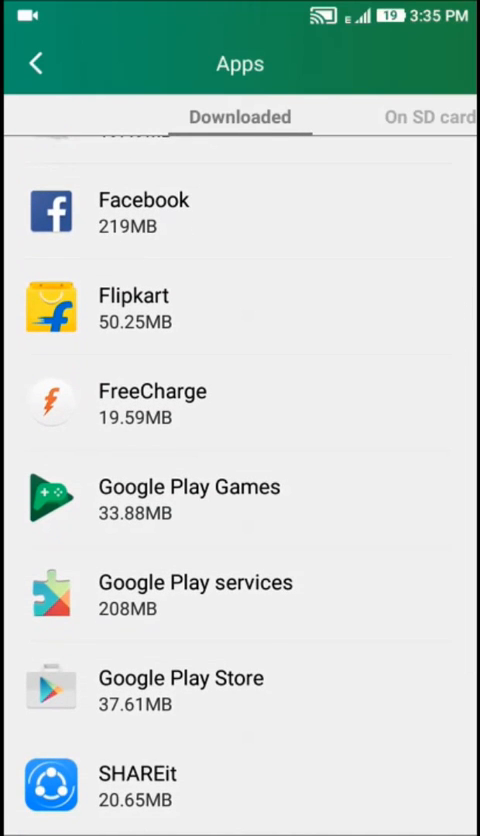
scroll("down", 3)
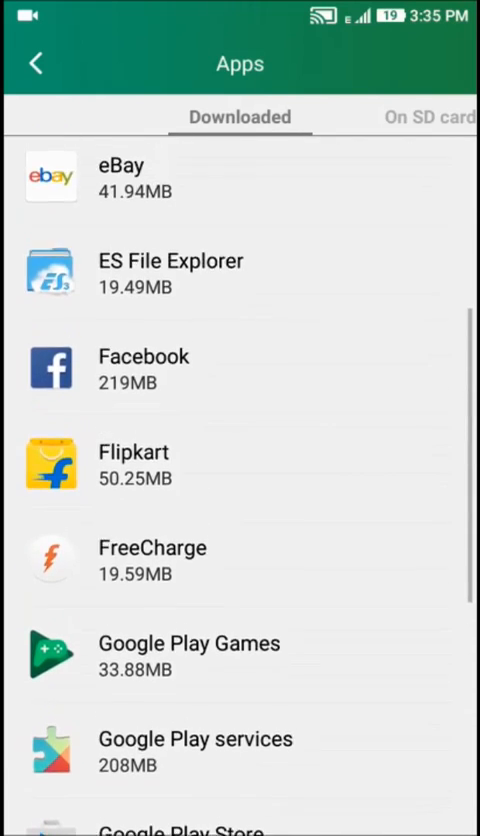
scroll("down", 3)
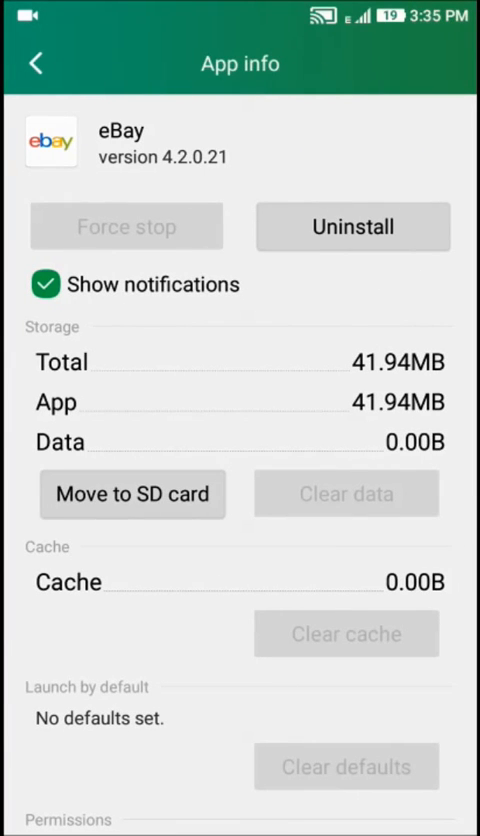
- Move eBay to the SD card, then open ES File Explorer's App info
left_click(132, 493)
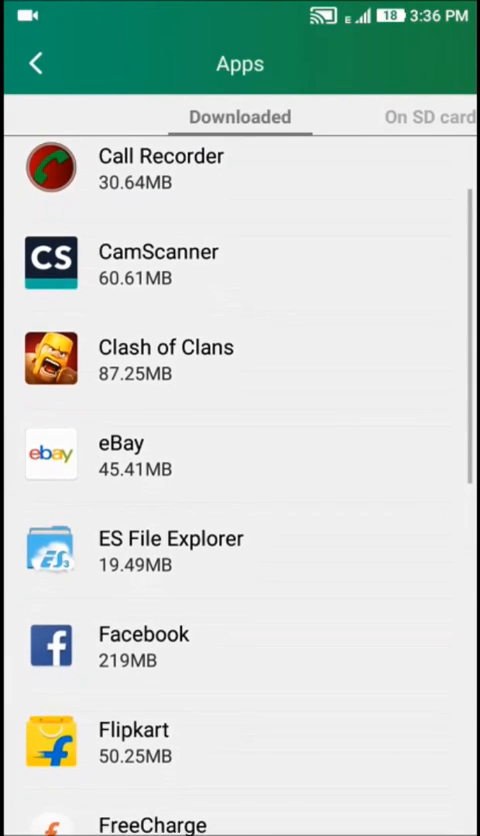
scroll("down", 3)
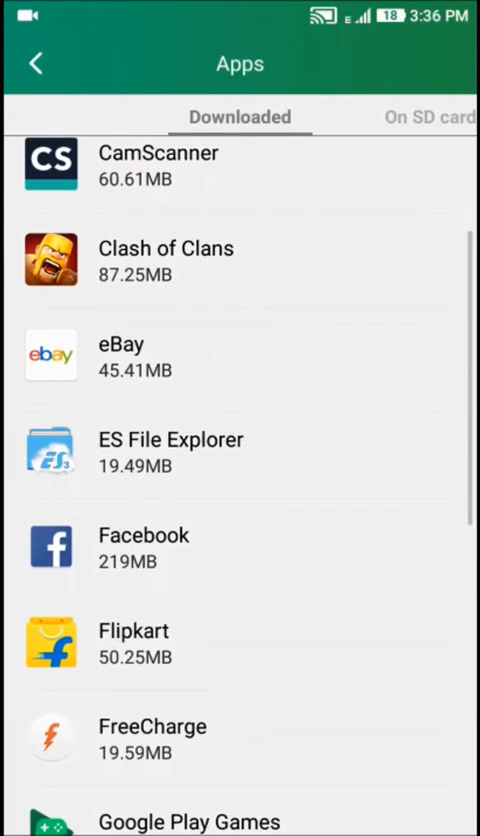
left_click(170, 454)
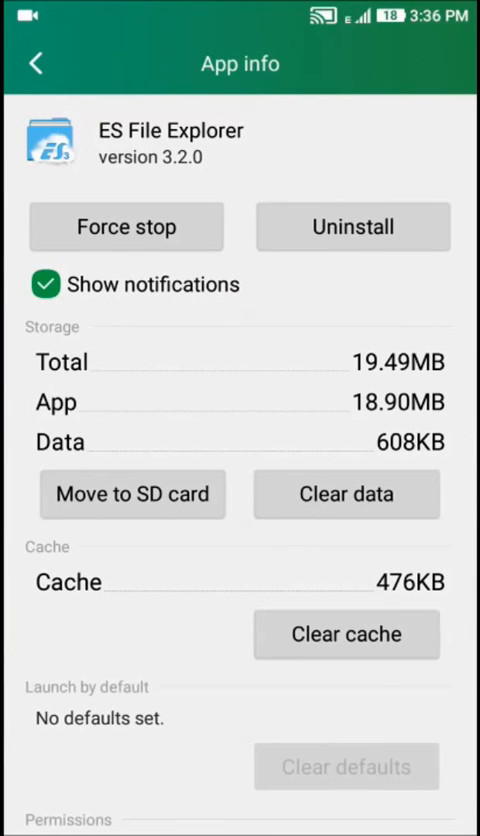
- Move ES File Explorer to the SD card and go back to Apps
left_click(132, 494)
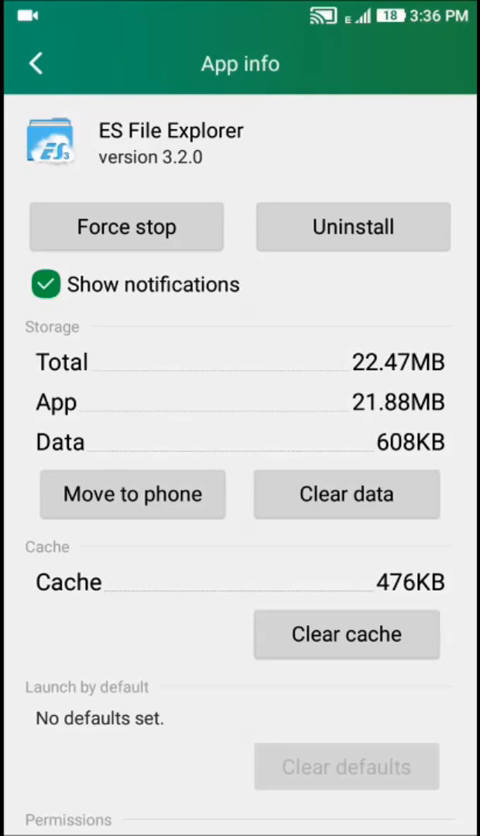
left_click(36, 62)
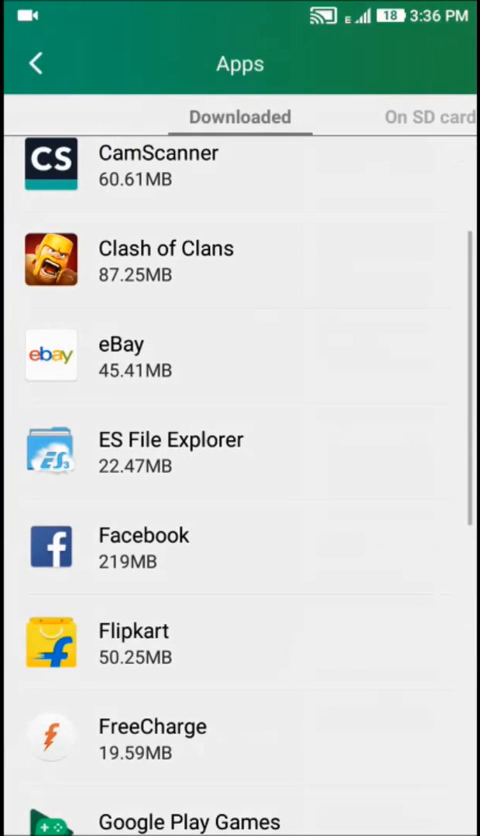